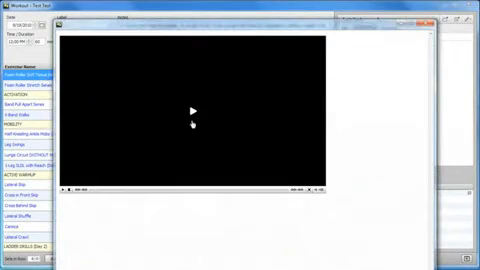
Close the exercise video player and scroll through the client's workout exercise list
{"action": "left_click", "coordinate": [192, 104]}
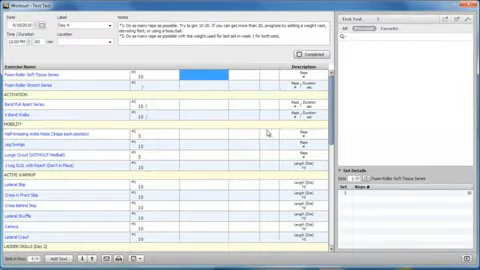
{"action": "scroll", "scroll_direction": "down", "scroll_amount": 3}
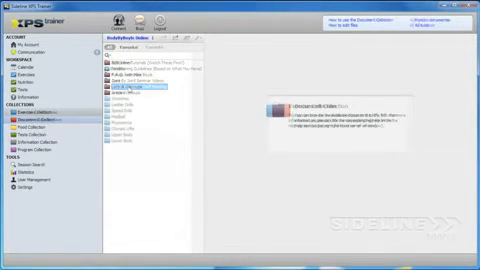
Show the Exercise Collection video library from the left navigation
{"action": "left_click", "coordinate": [38, 116]}
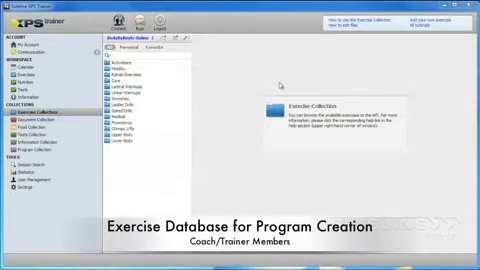